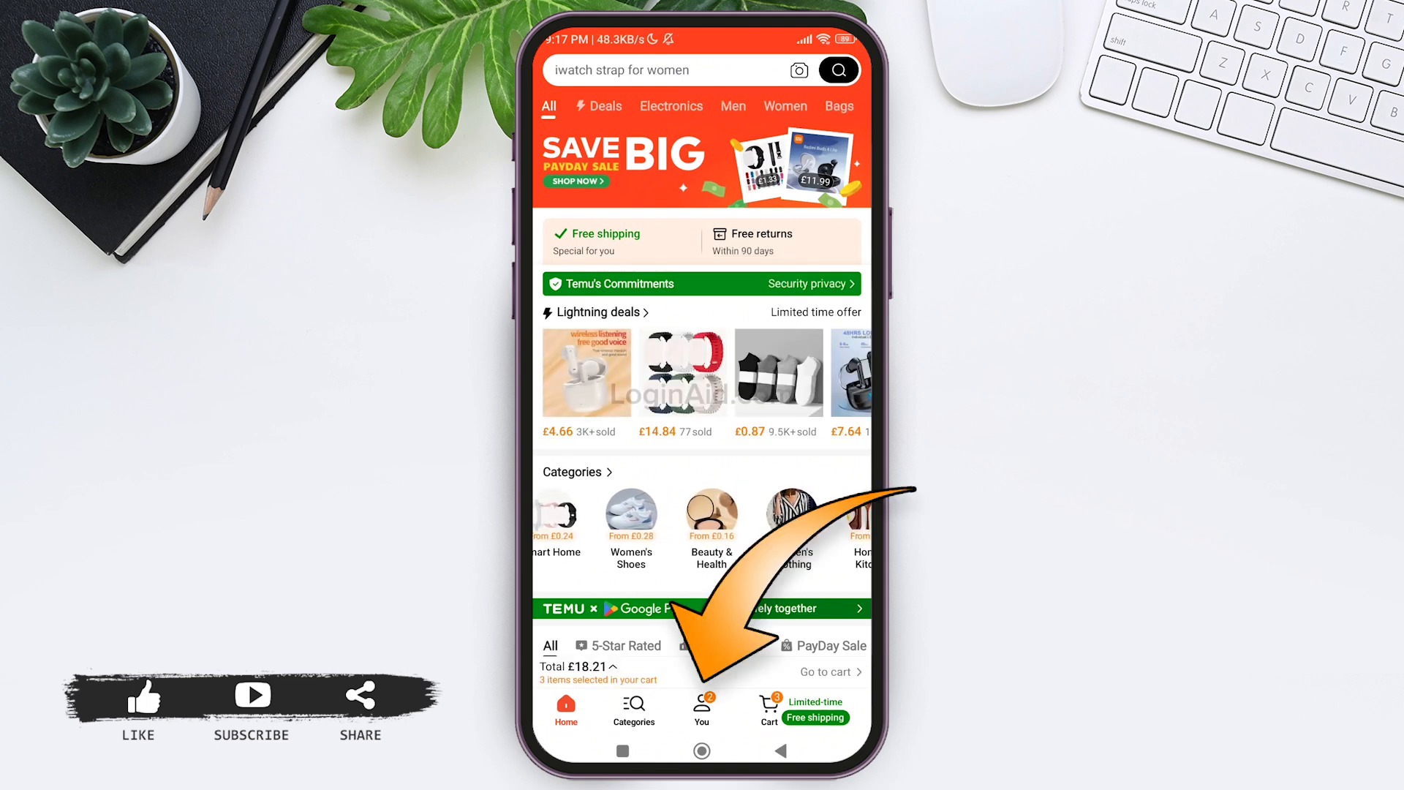
- Go to the You account page and open Temu's Settings page
left_click(700, 708)
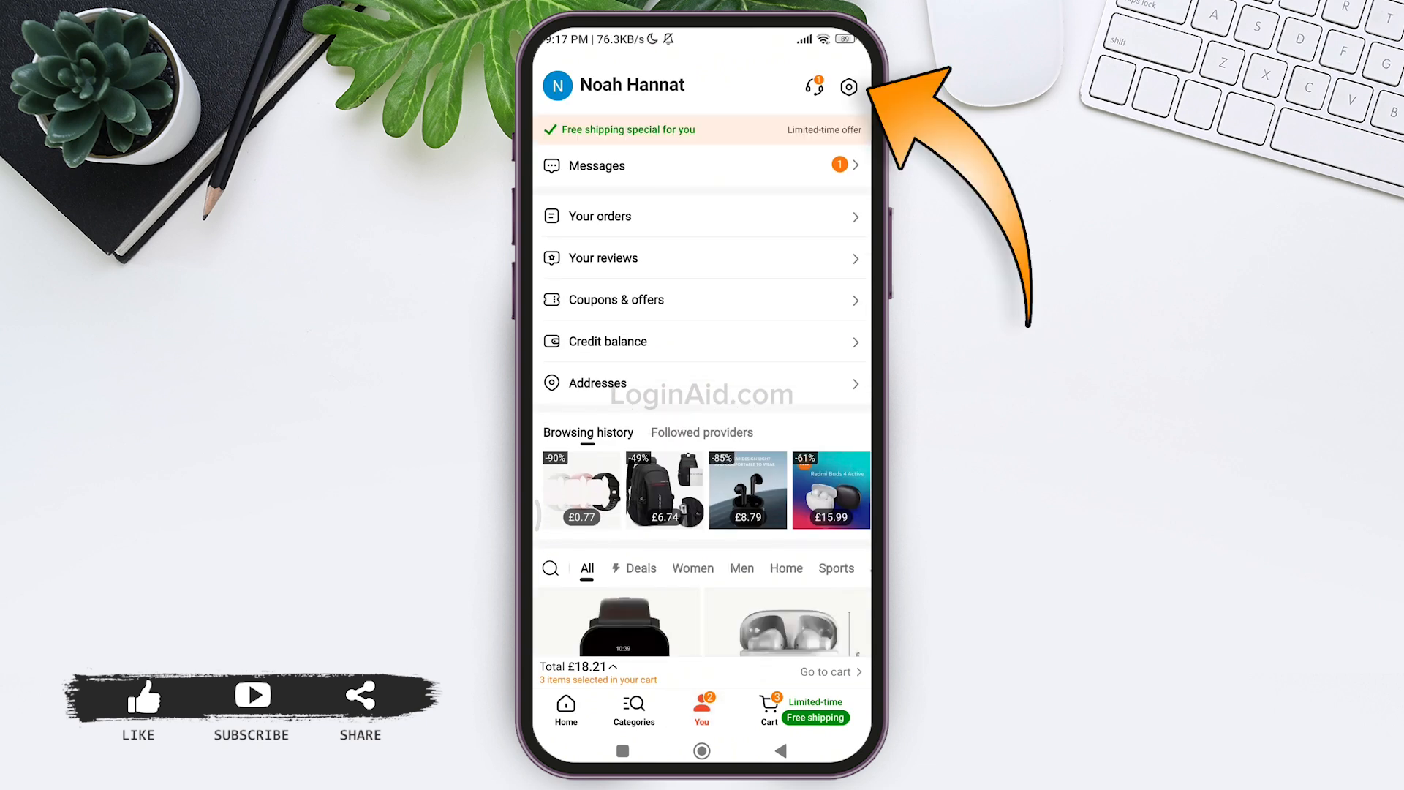
left_click(848, 87)
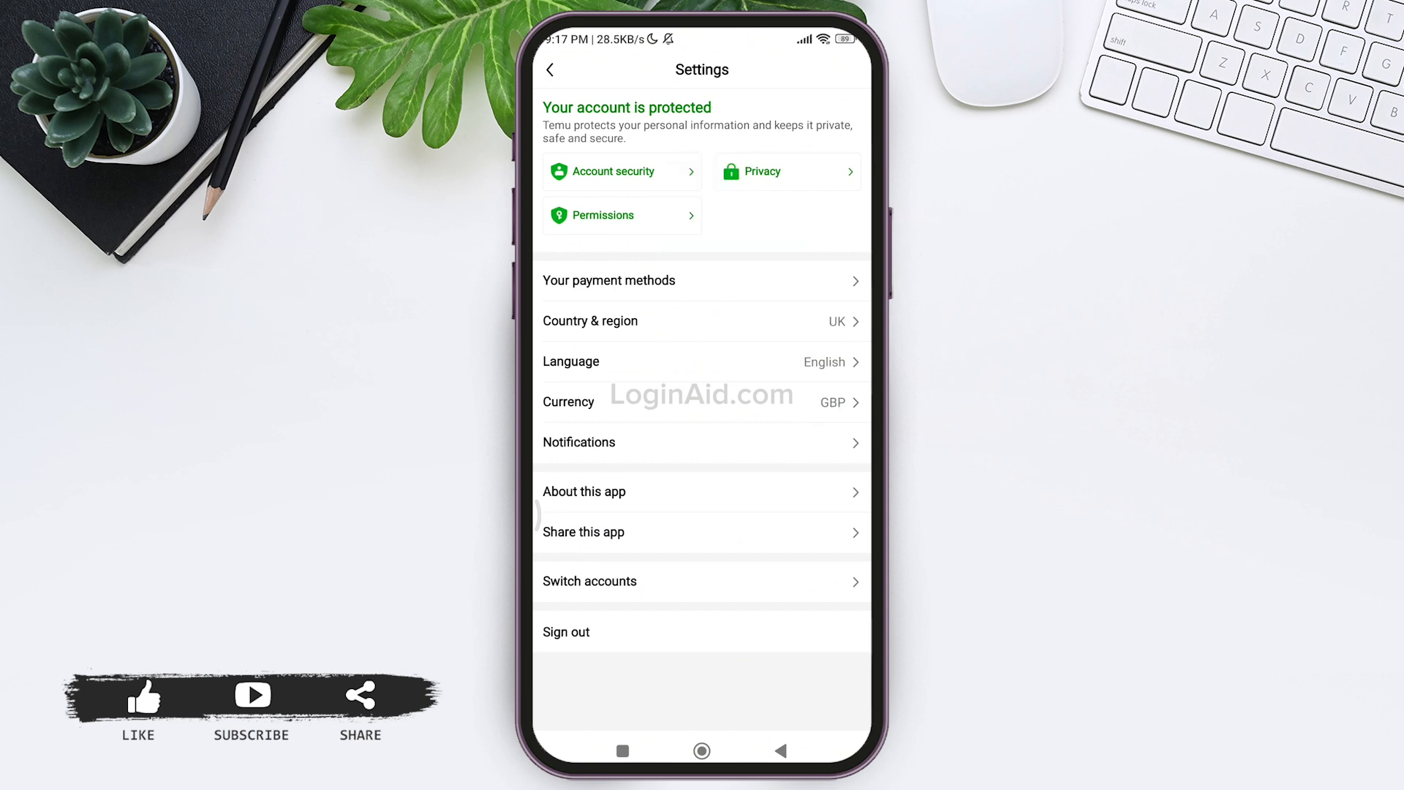
- Open Account security showing phone, email, password and two-factor status
left_click(616, 171)
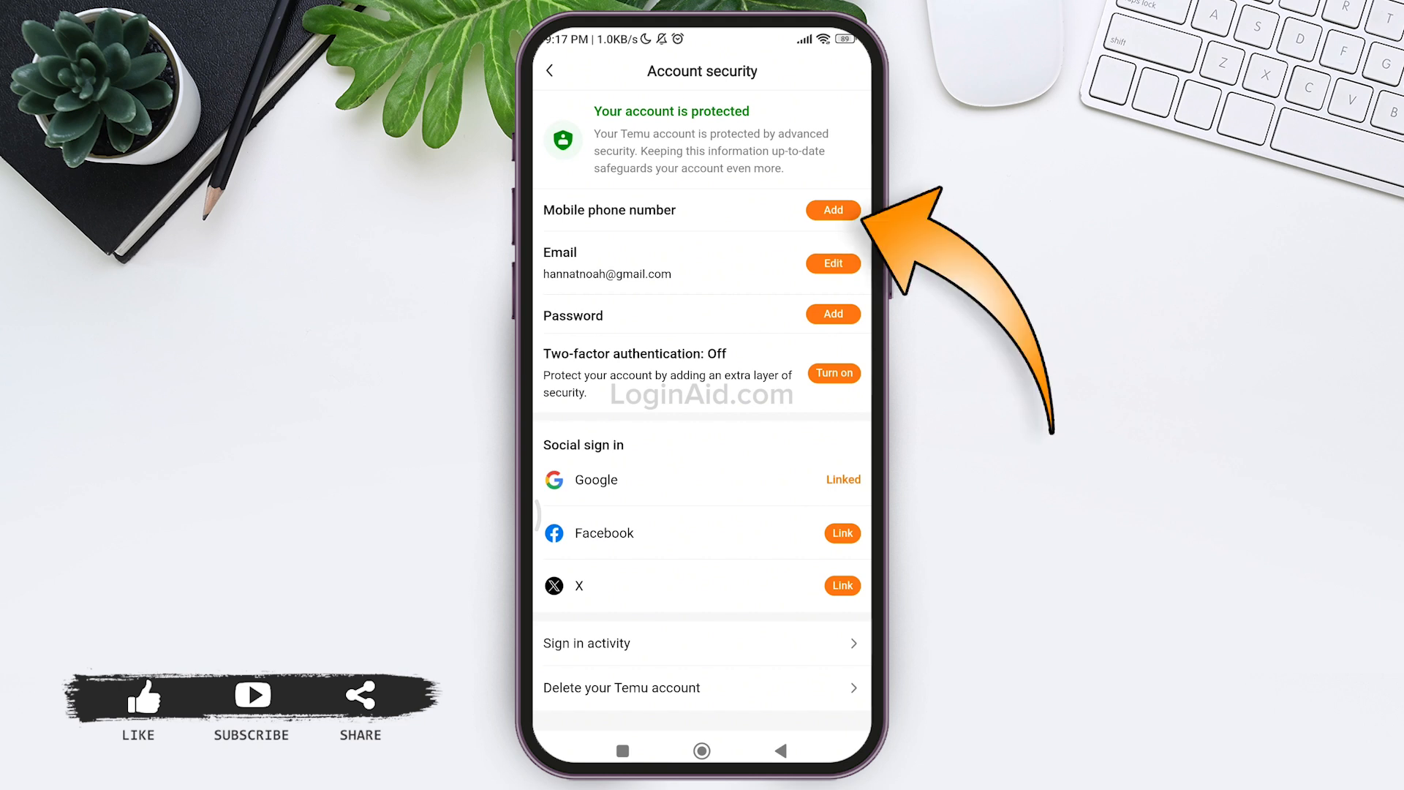
left_click(831, 209)
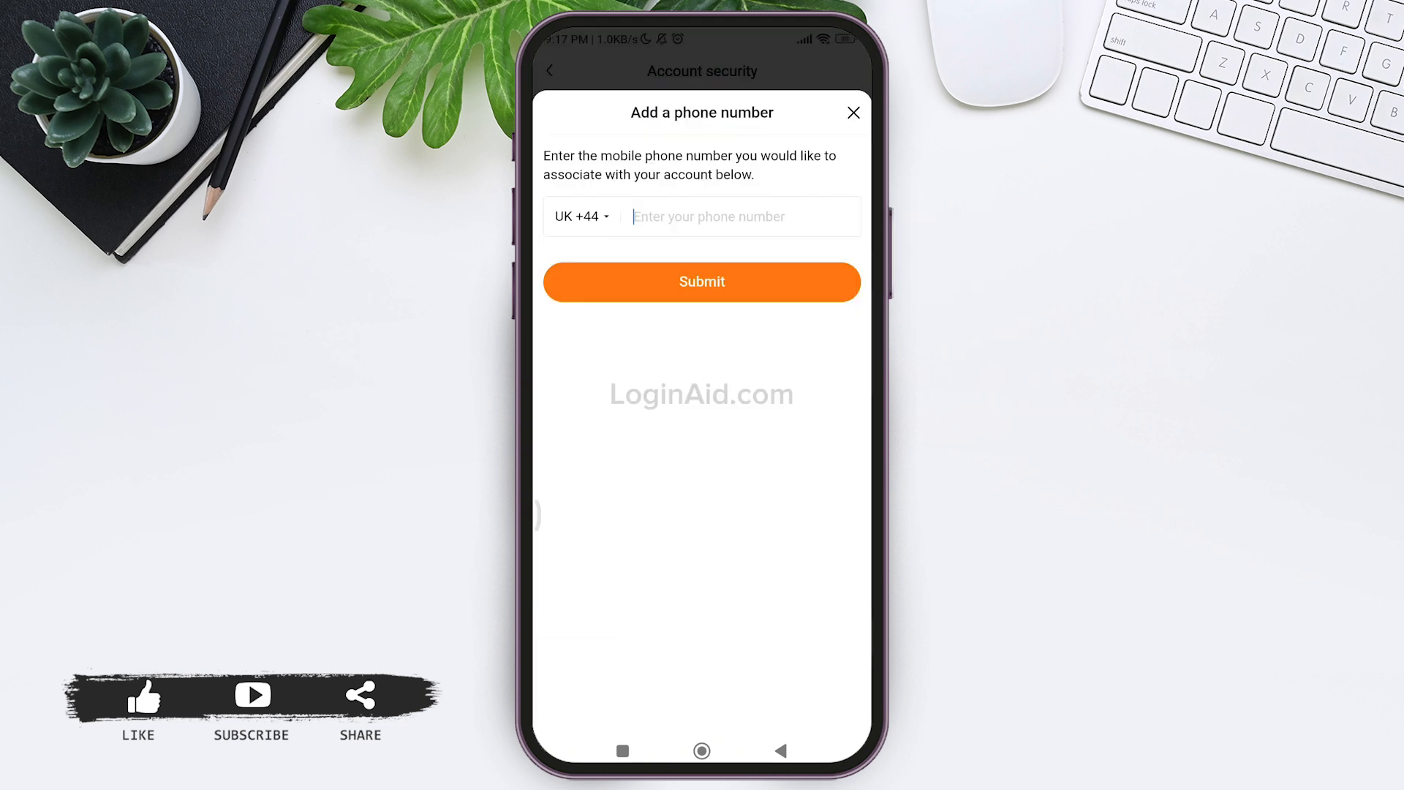
left_click(734, 217)
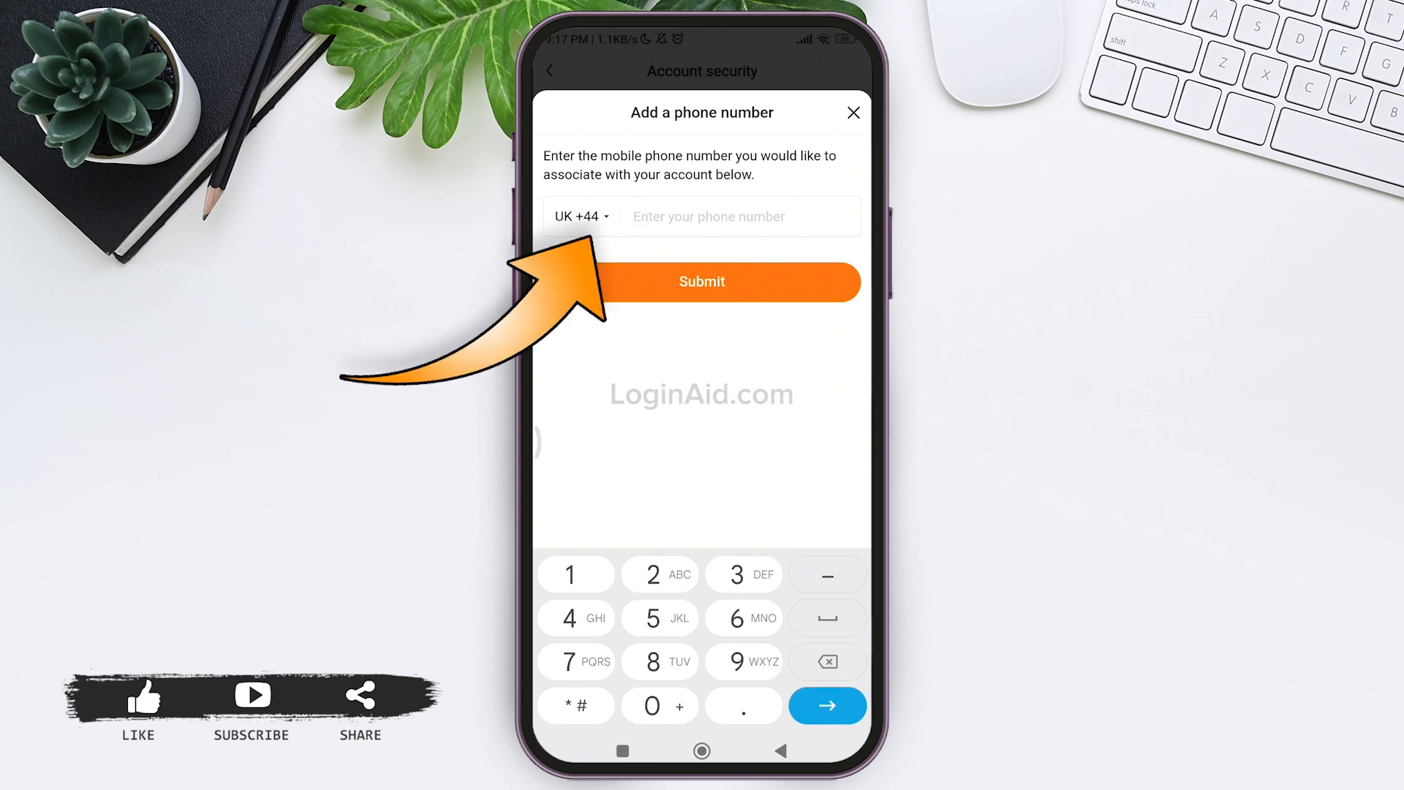
left_click(579, 217)
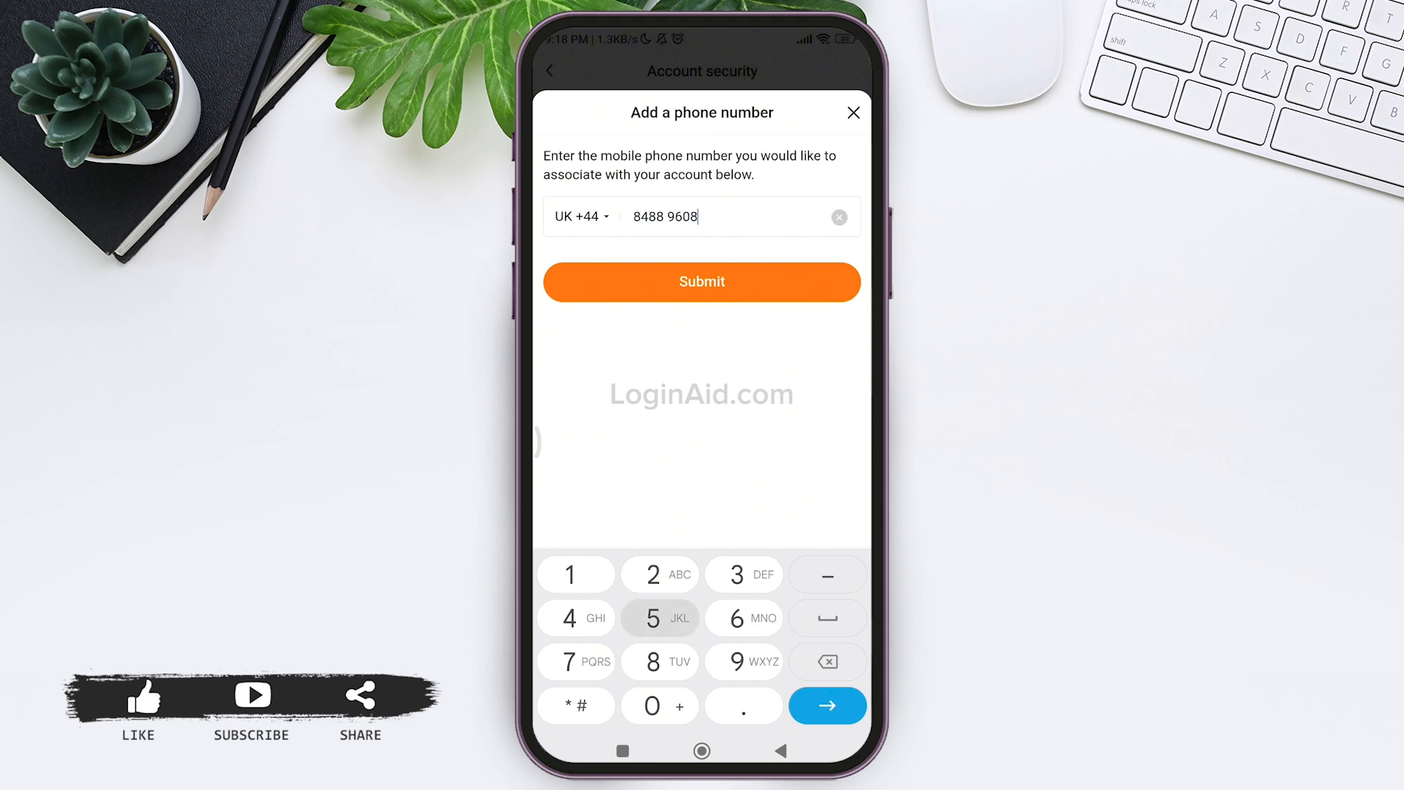
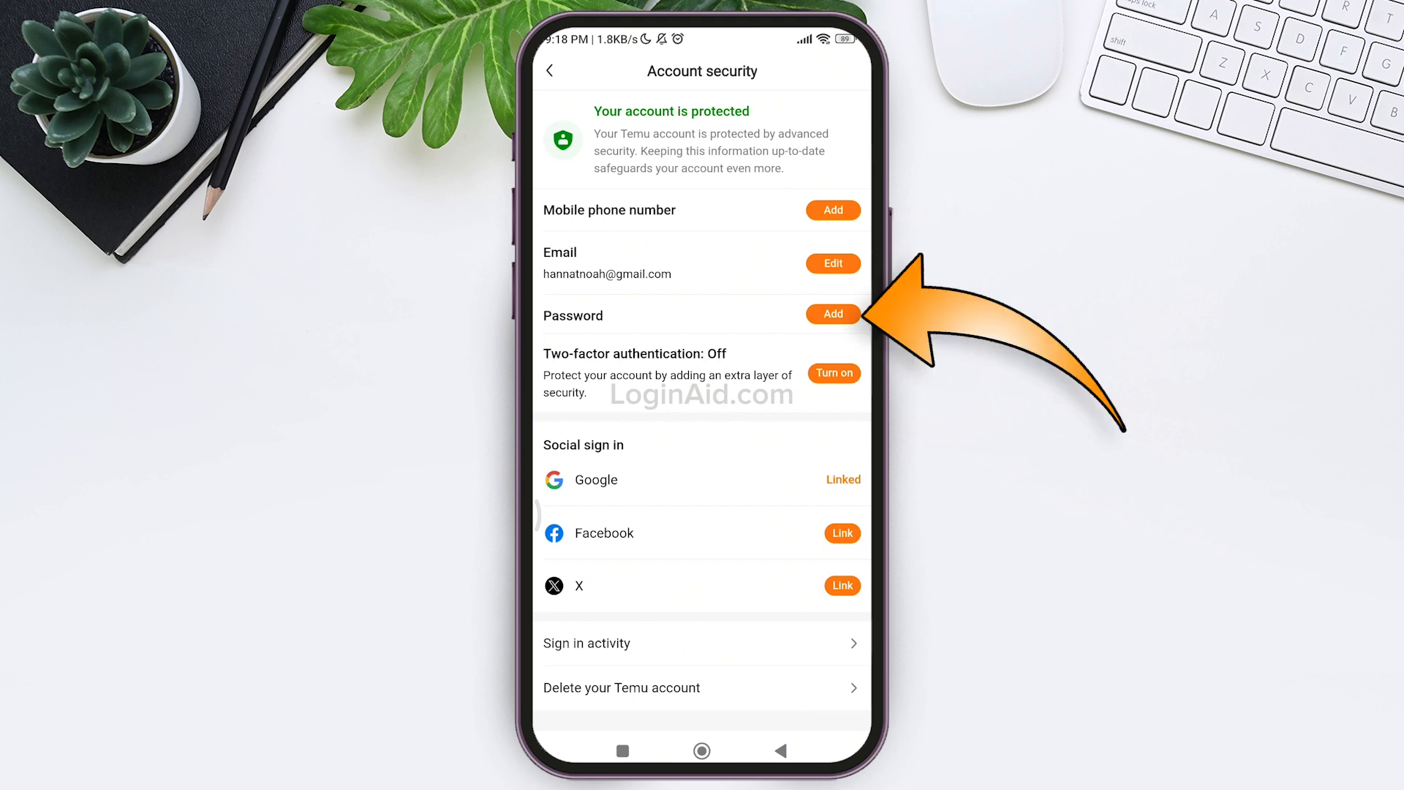
- Add and submit a new account password, rated Good quality
left_click(832, 312)
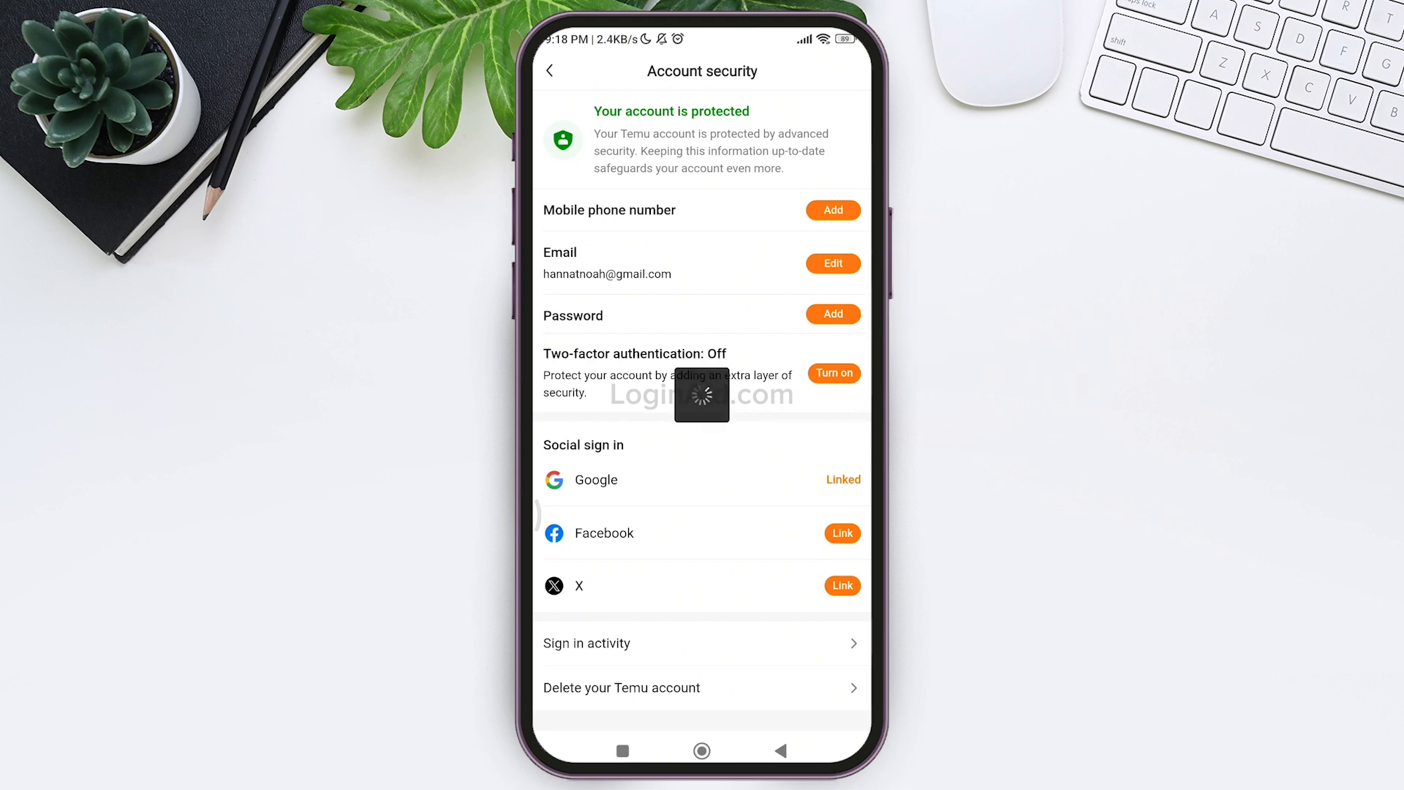
left_click(832, 313)
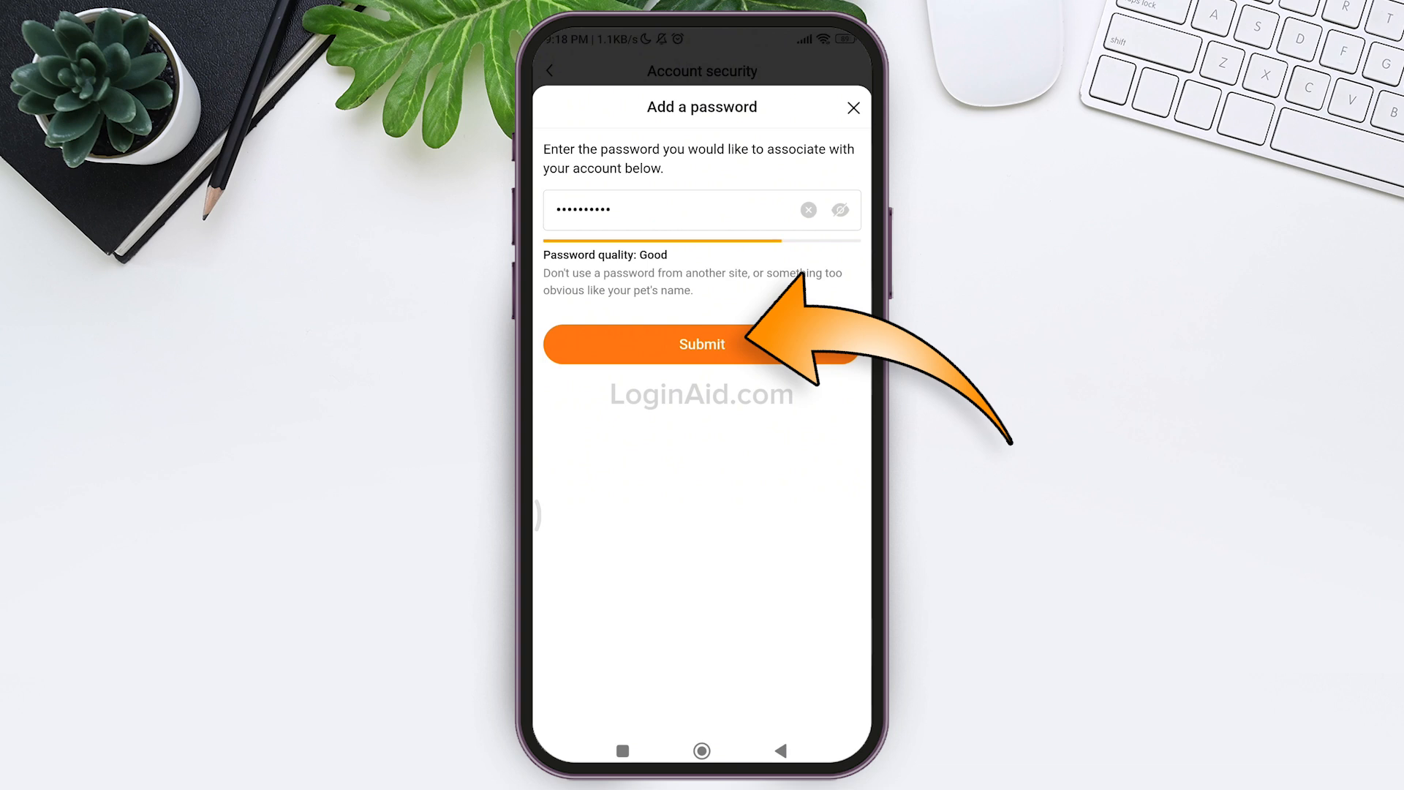
left_click(701, 344)
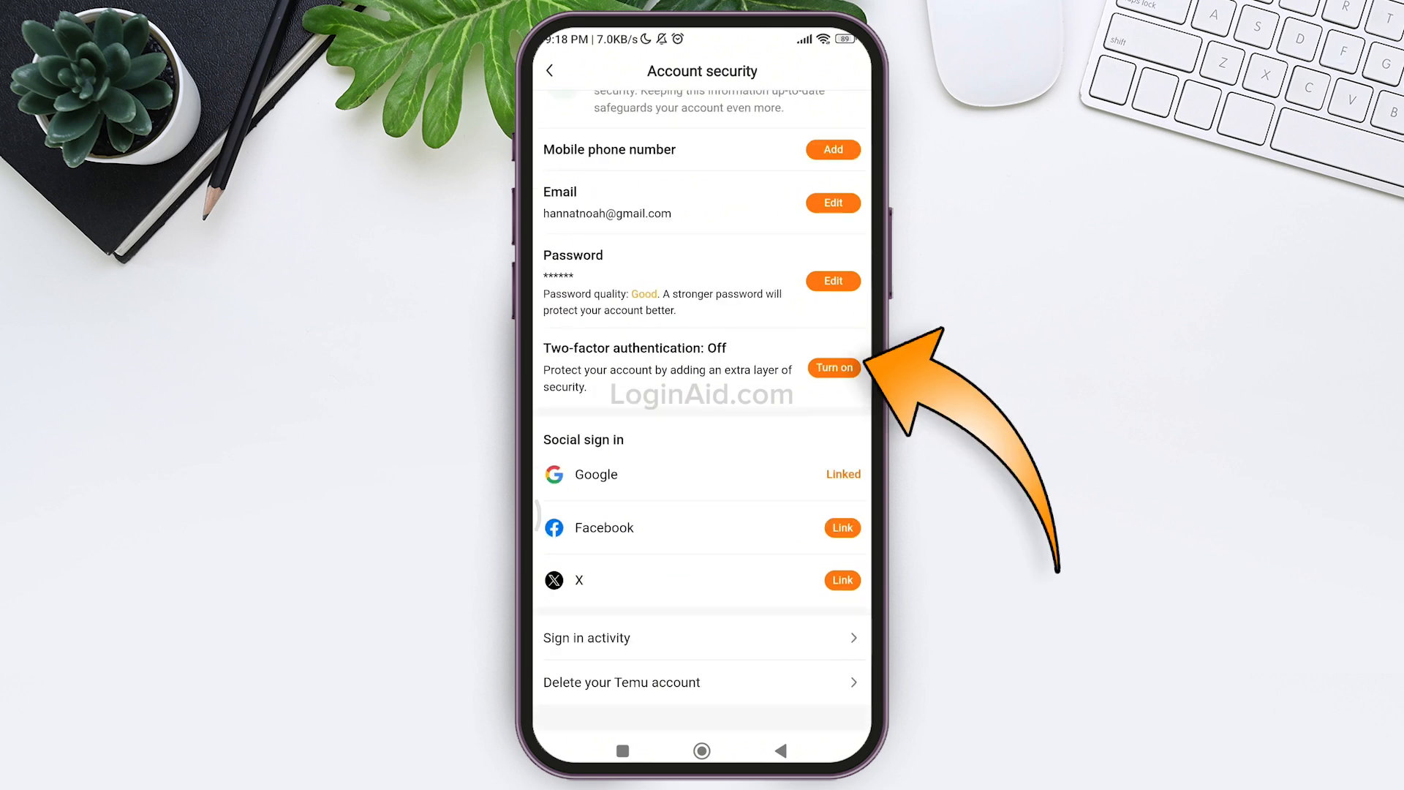
- Turn on two-factor authentication, then leave Temu for the phone's Settings
left_click(832, 367)
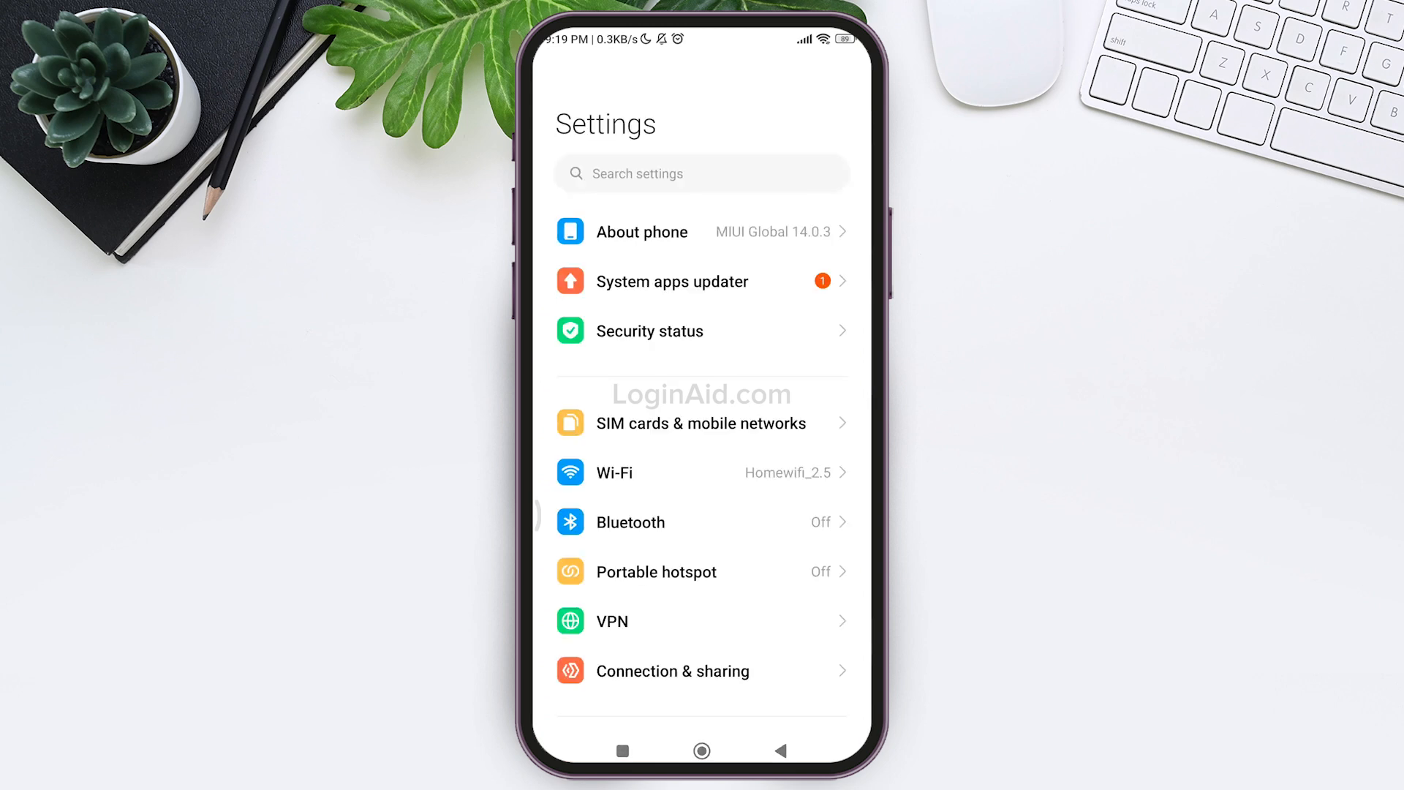
- Reach the Manage apps list through the Apps section of Android Settings
scroll("down", 3)
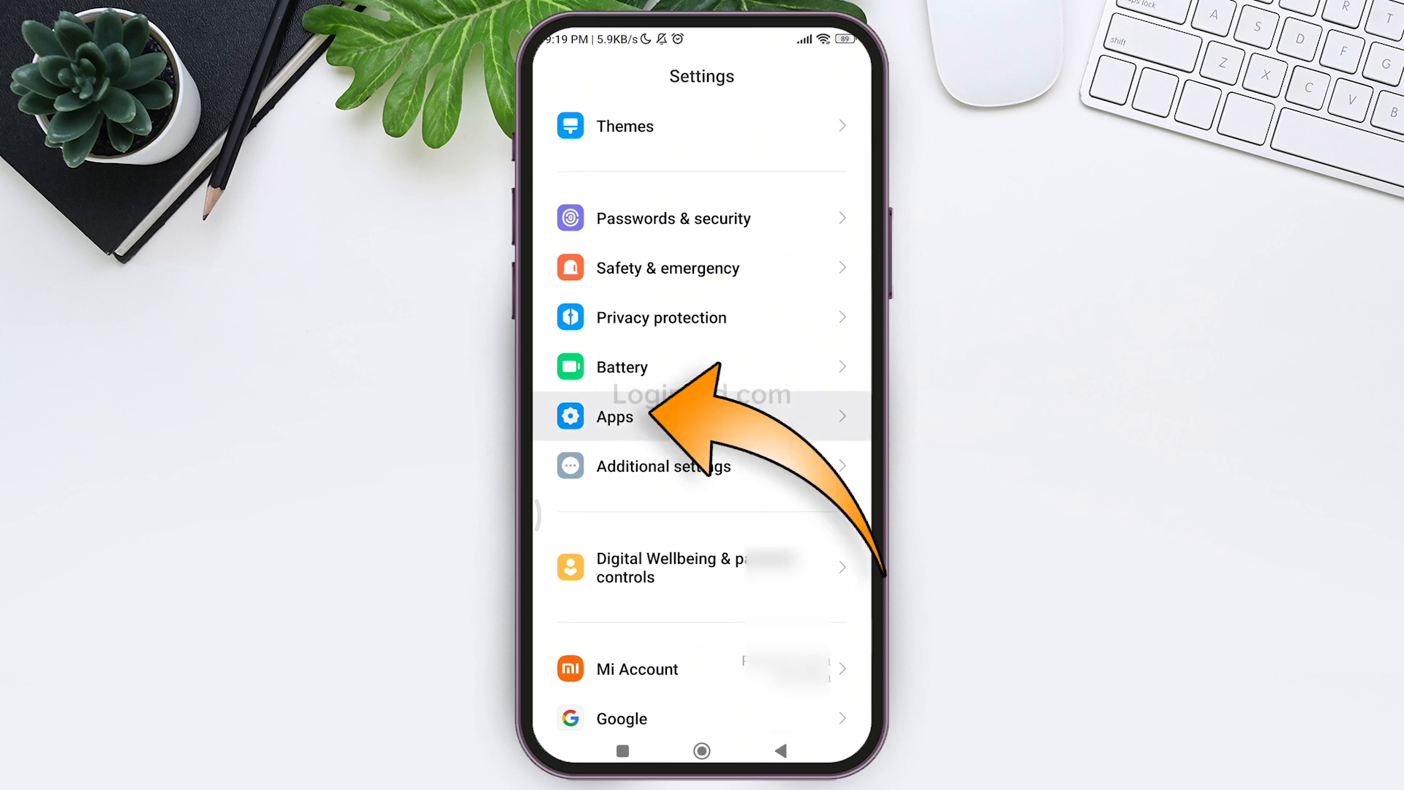
left_click(614, 415)
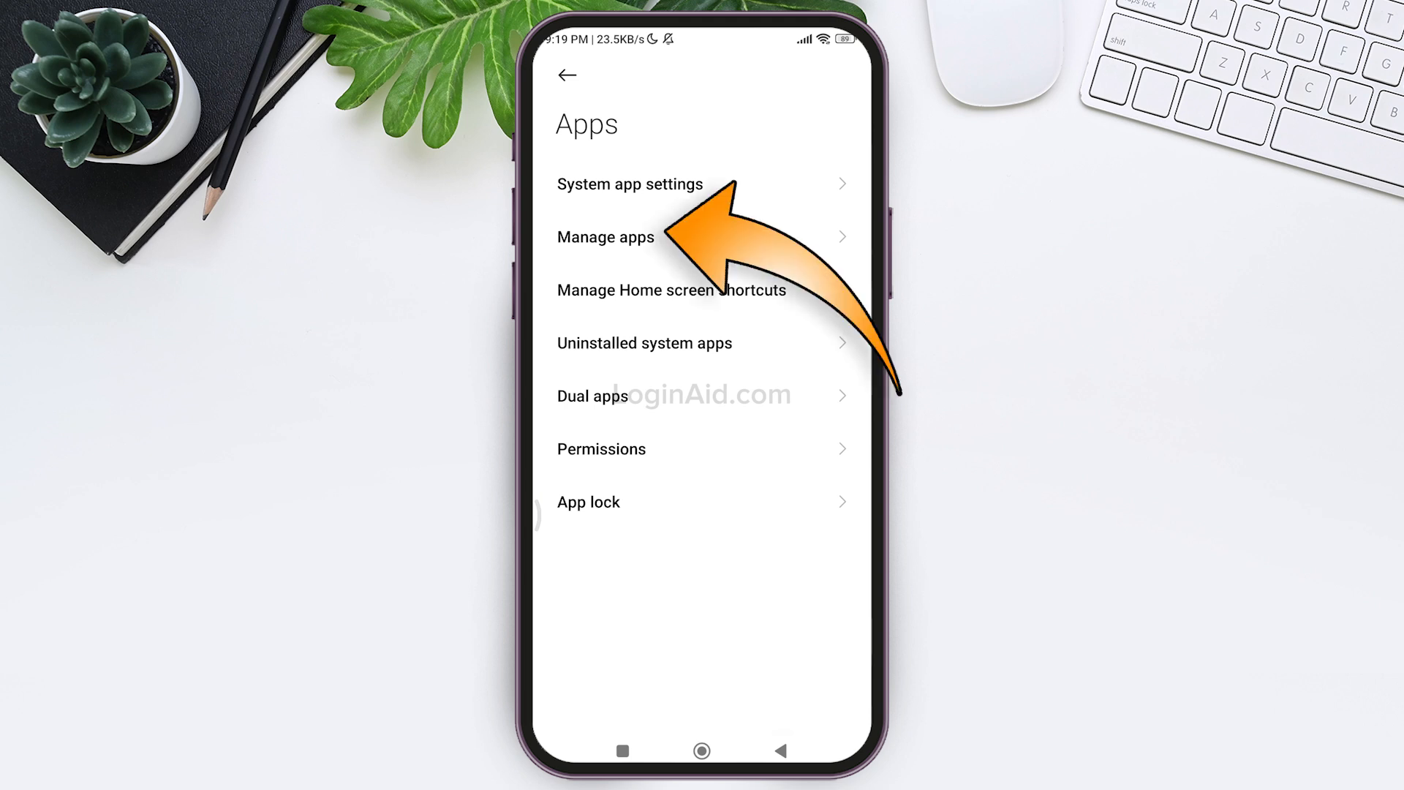
left_click(604, 237)
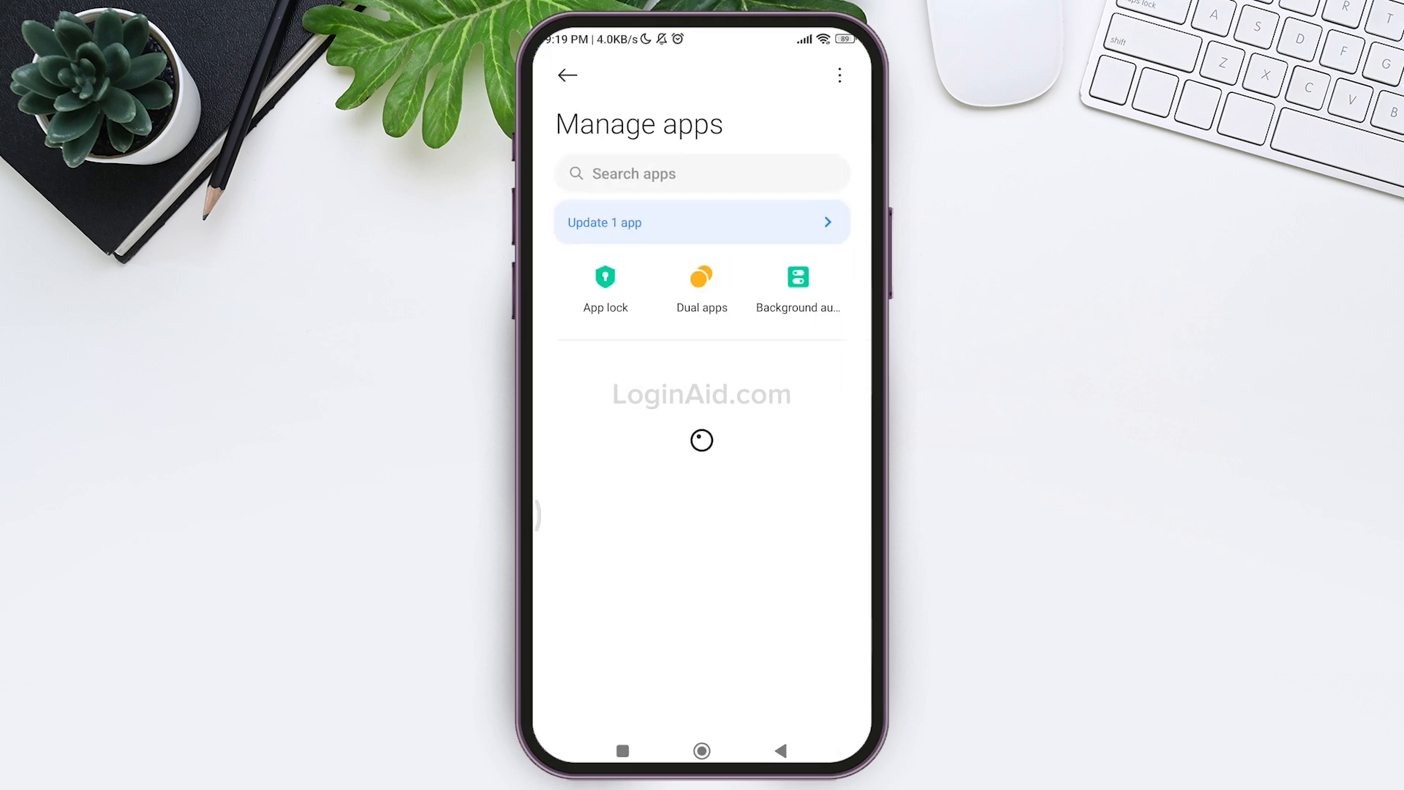
- Find Temu by searching 'tem' and confirm clearing all its app data
type("tem")
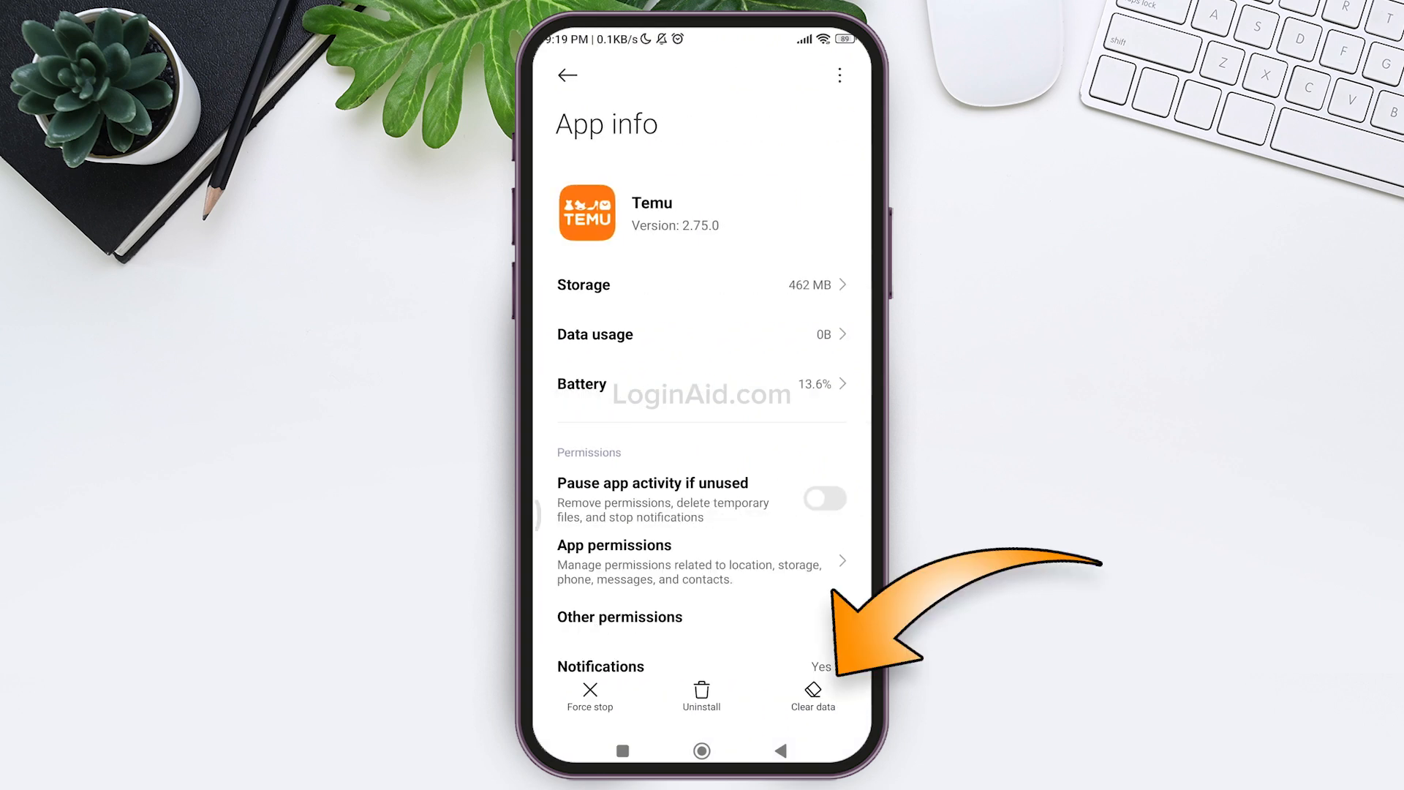
left_click(810, 696)
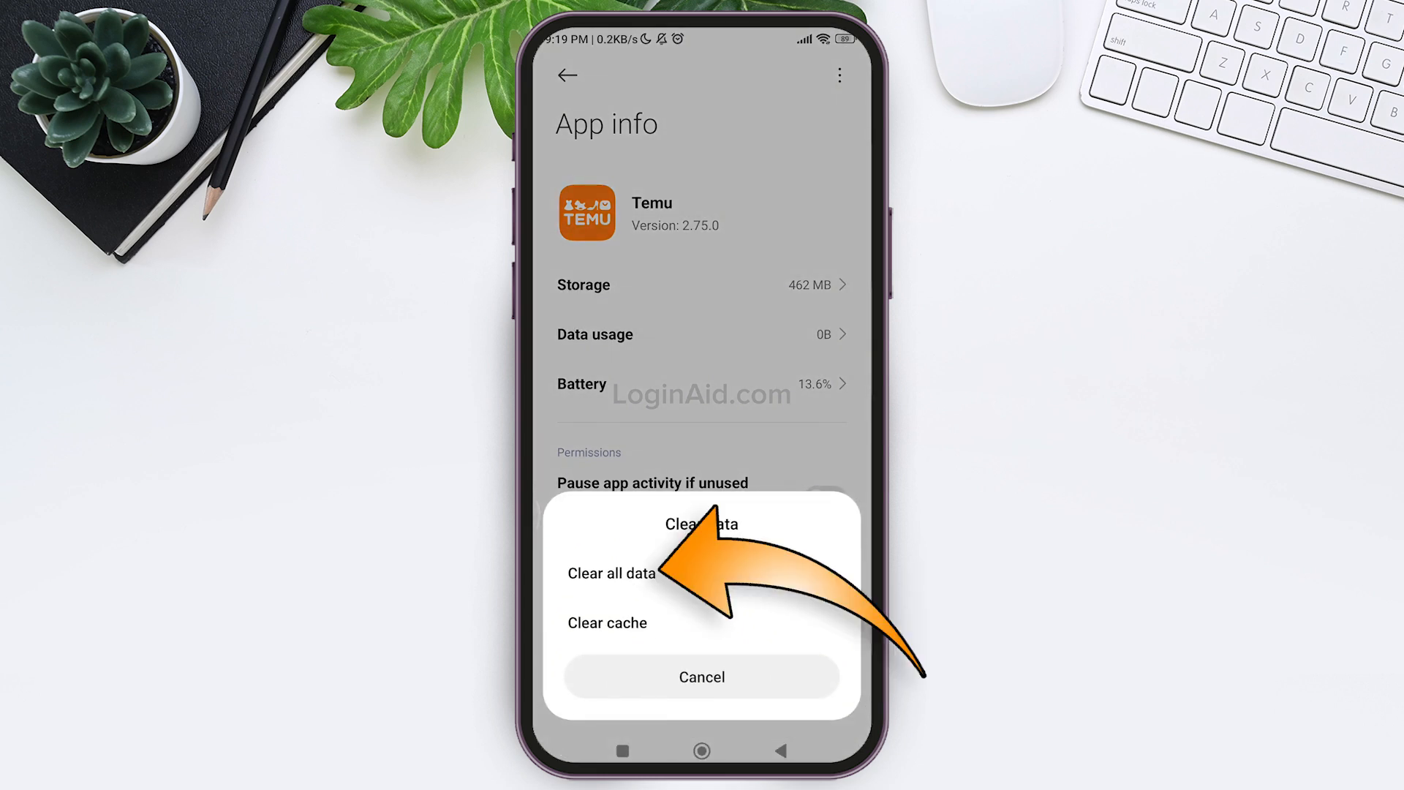
left_click(612, 573)
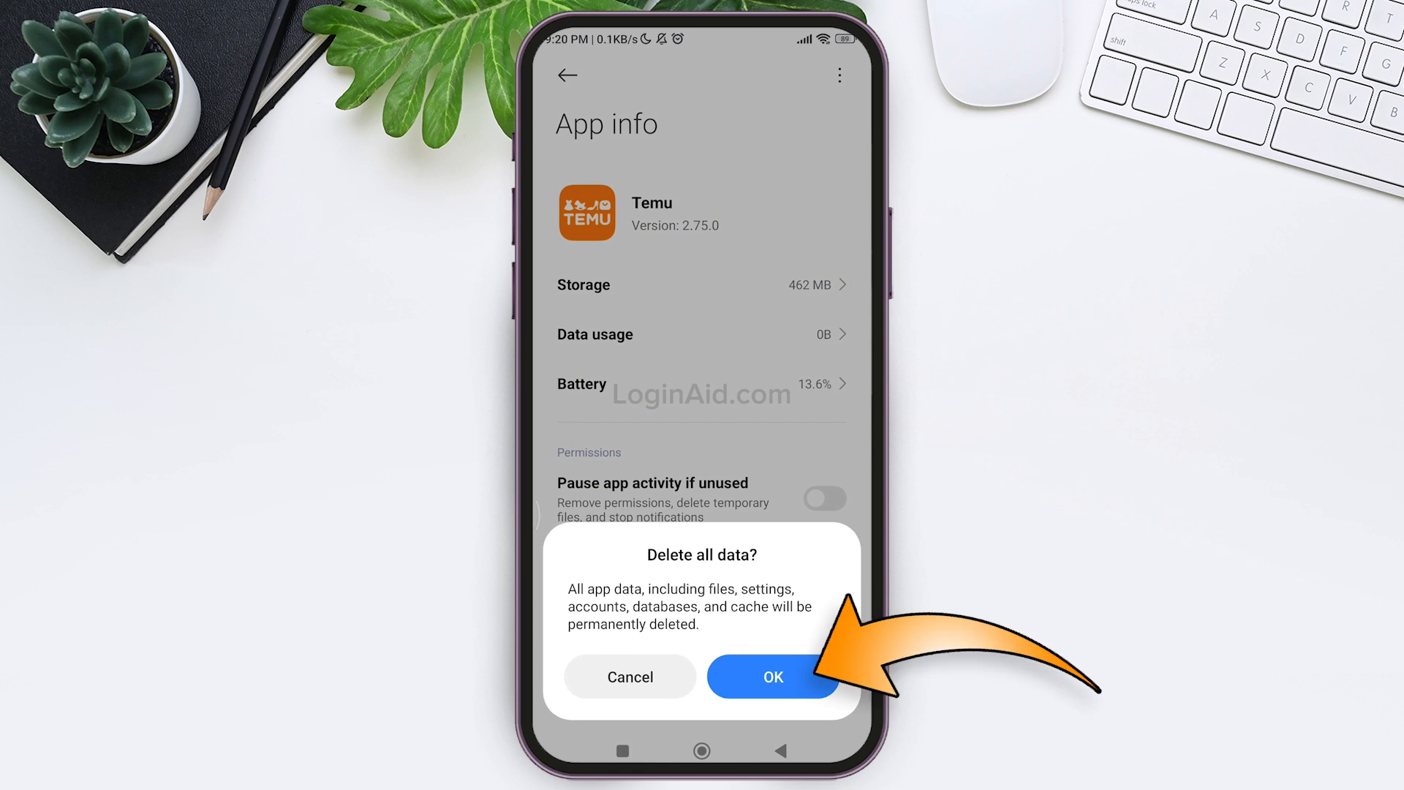
left_click(772, 675)
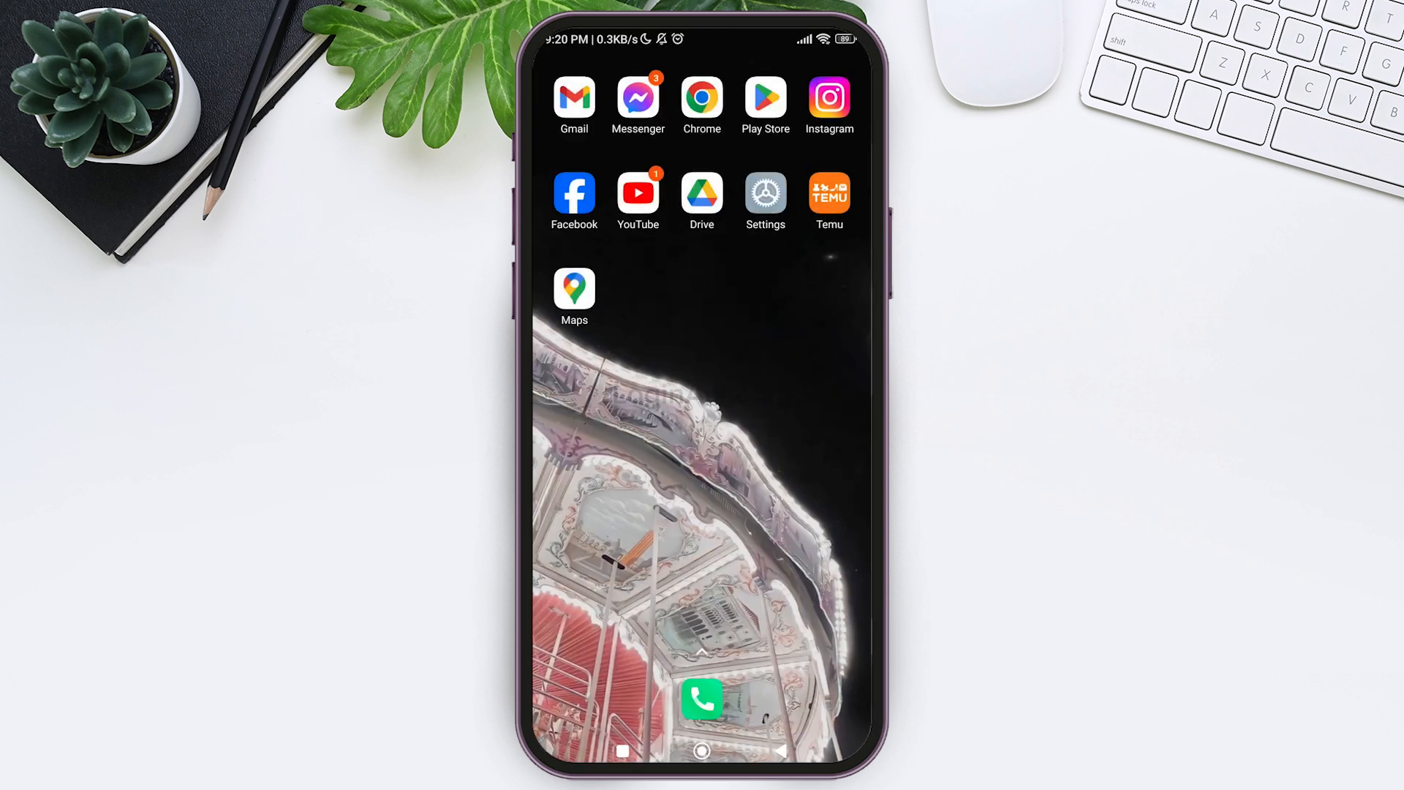